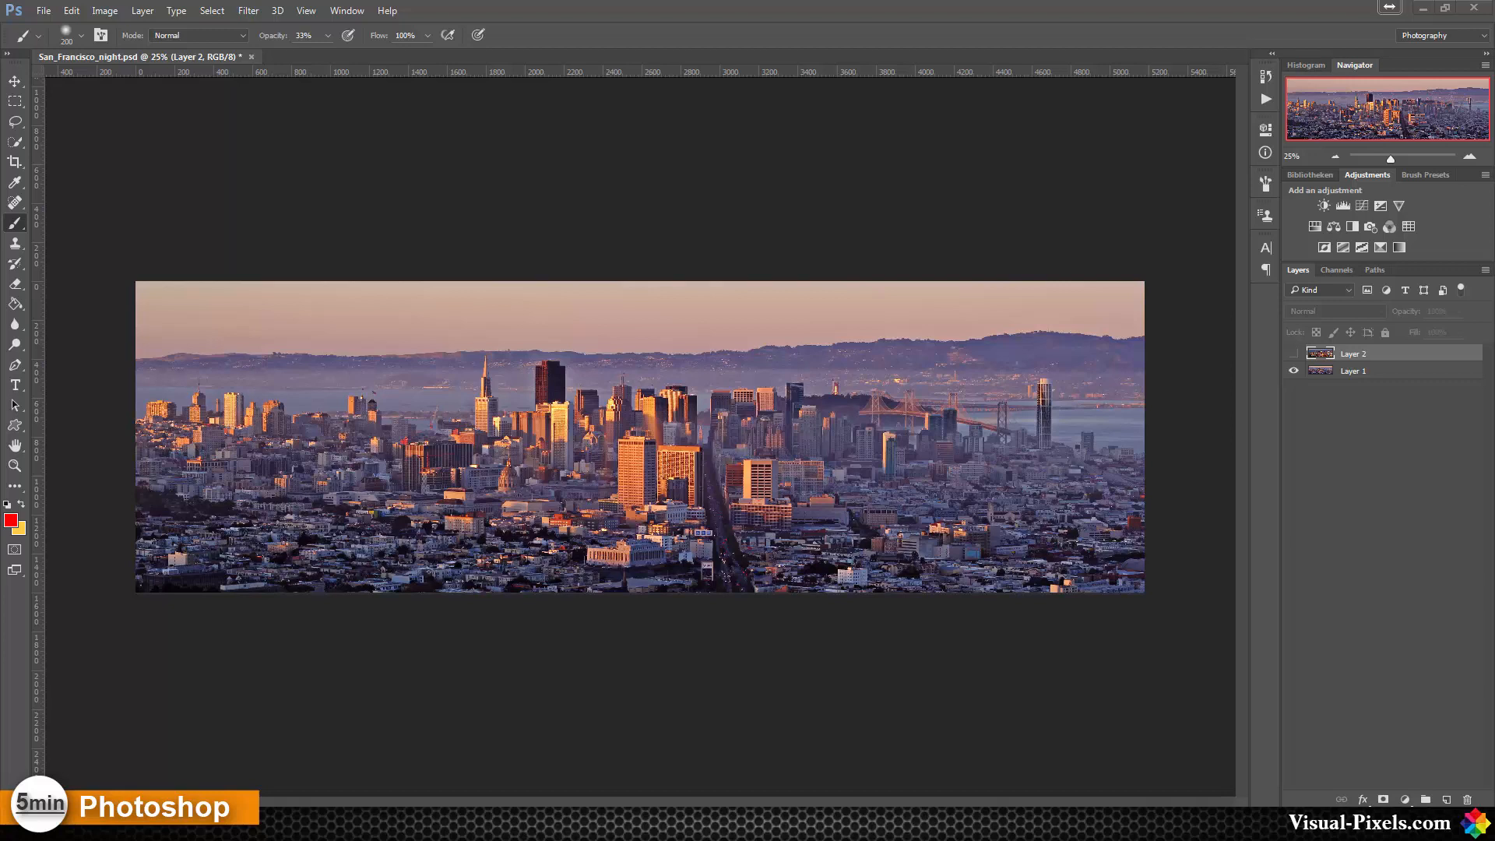
mouse_move(580, 401)
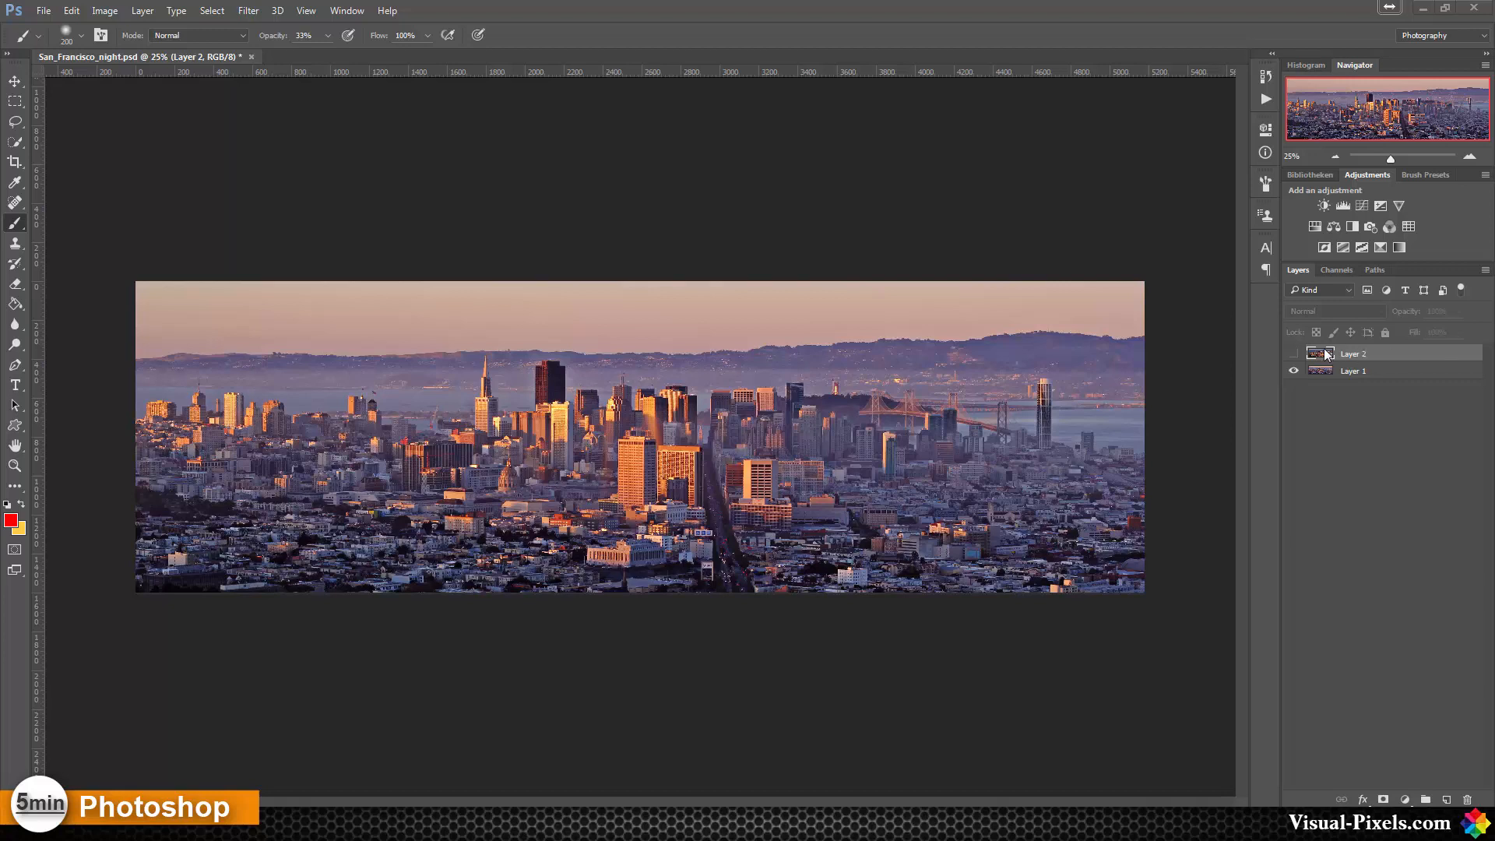
- Toggle the night San Francisco layer's visibility off and on, leaving it shown over the daytime photo
left_click(1293, 353)
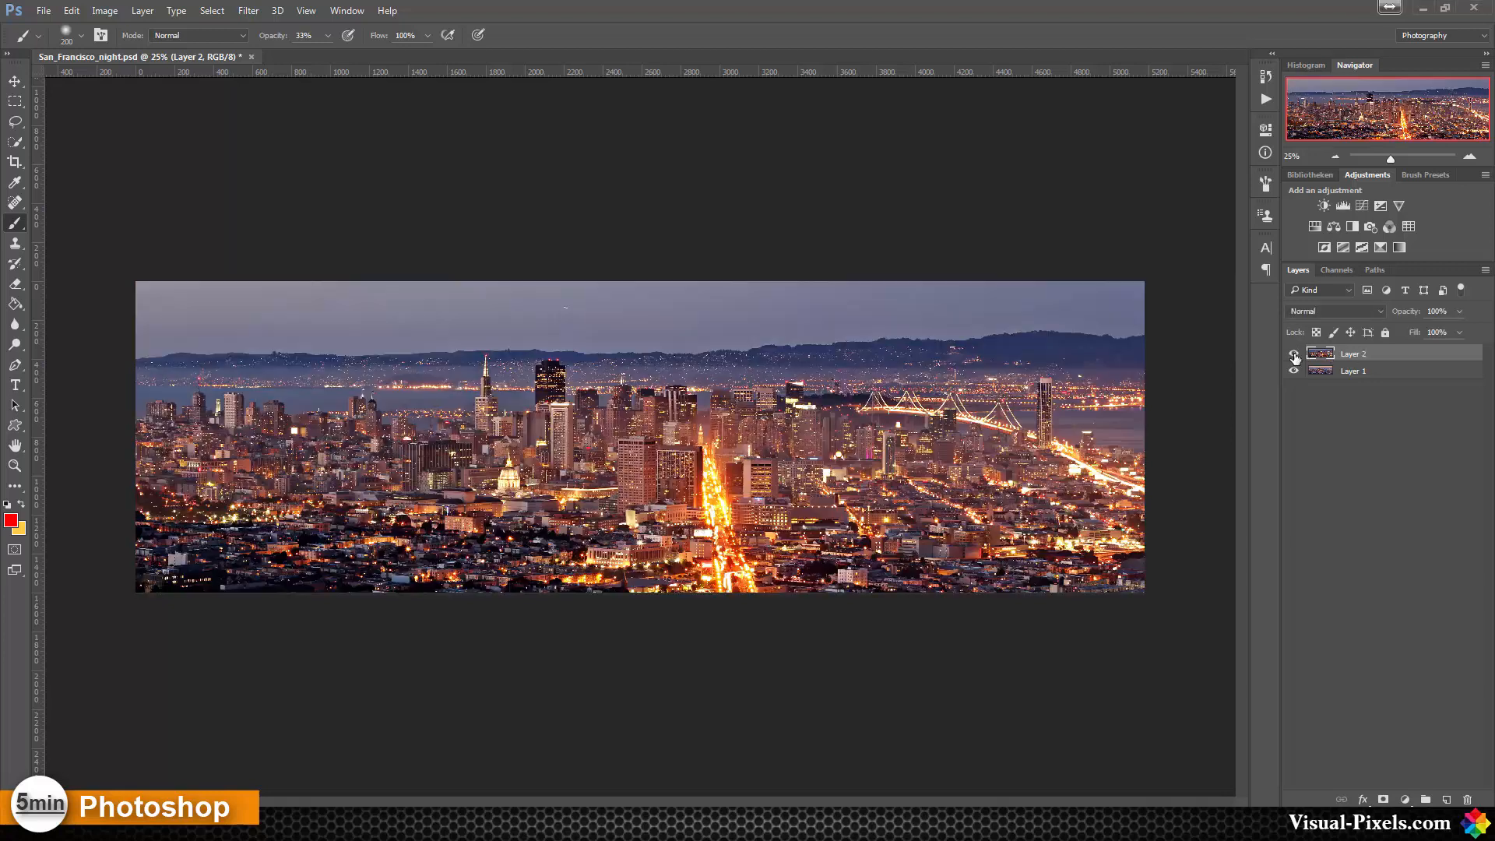
left_click(1293, 371)
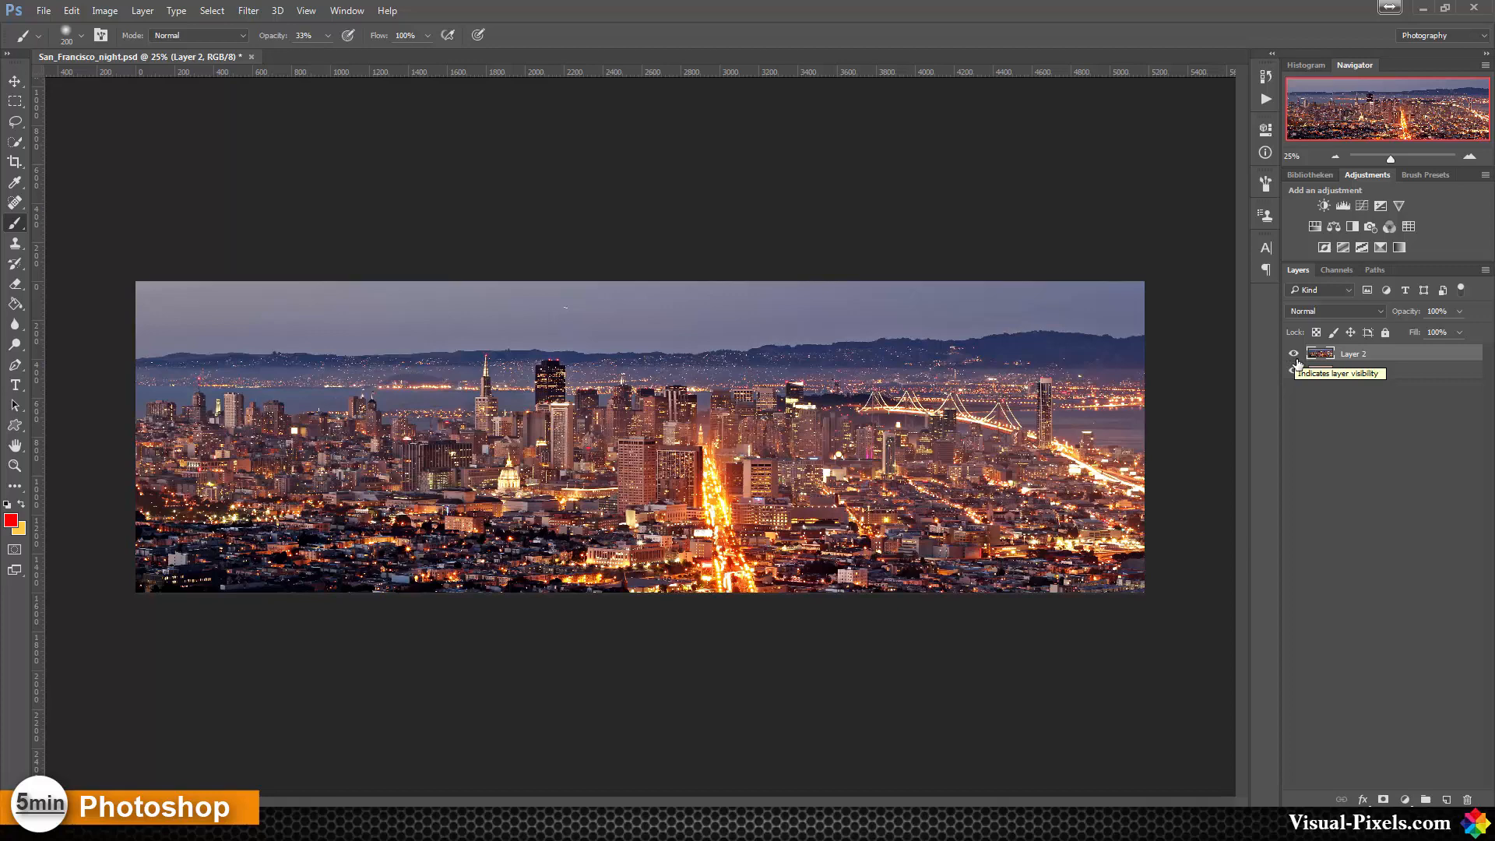
left_click(1292, 353)
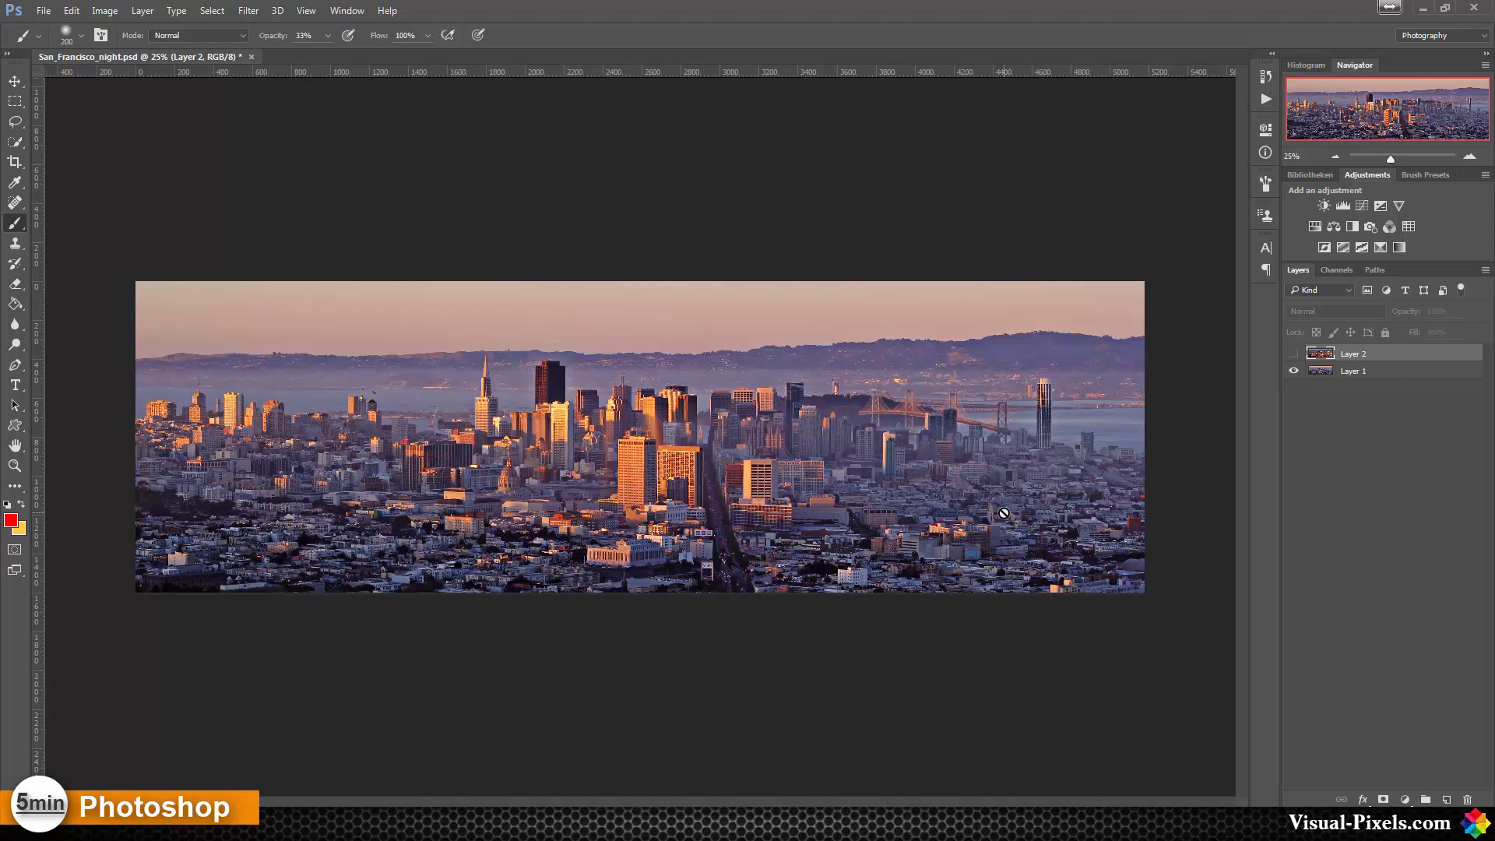
mouse_move(1243, 395)
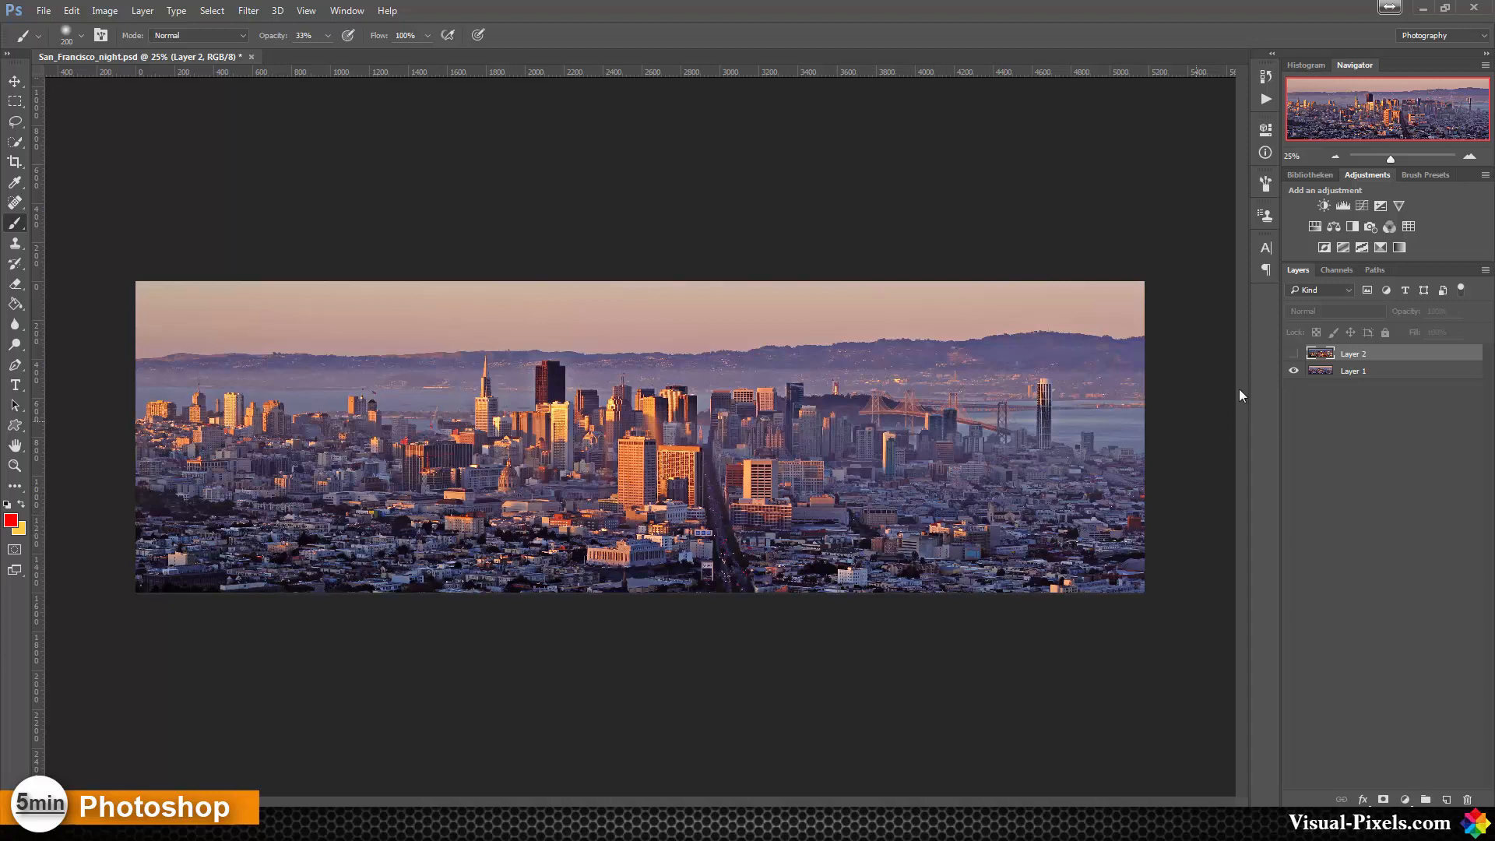
left_click(1292, 353)
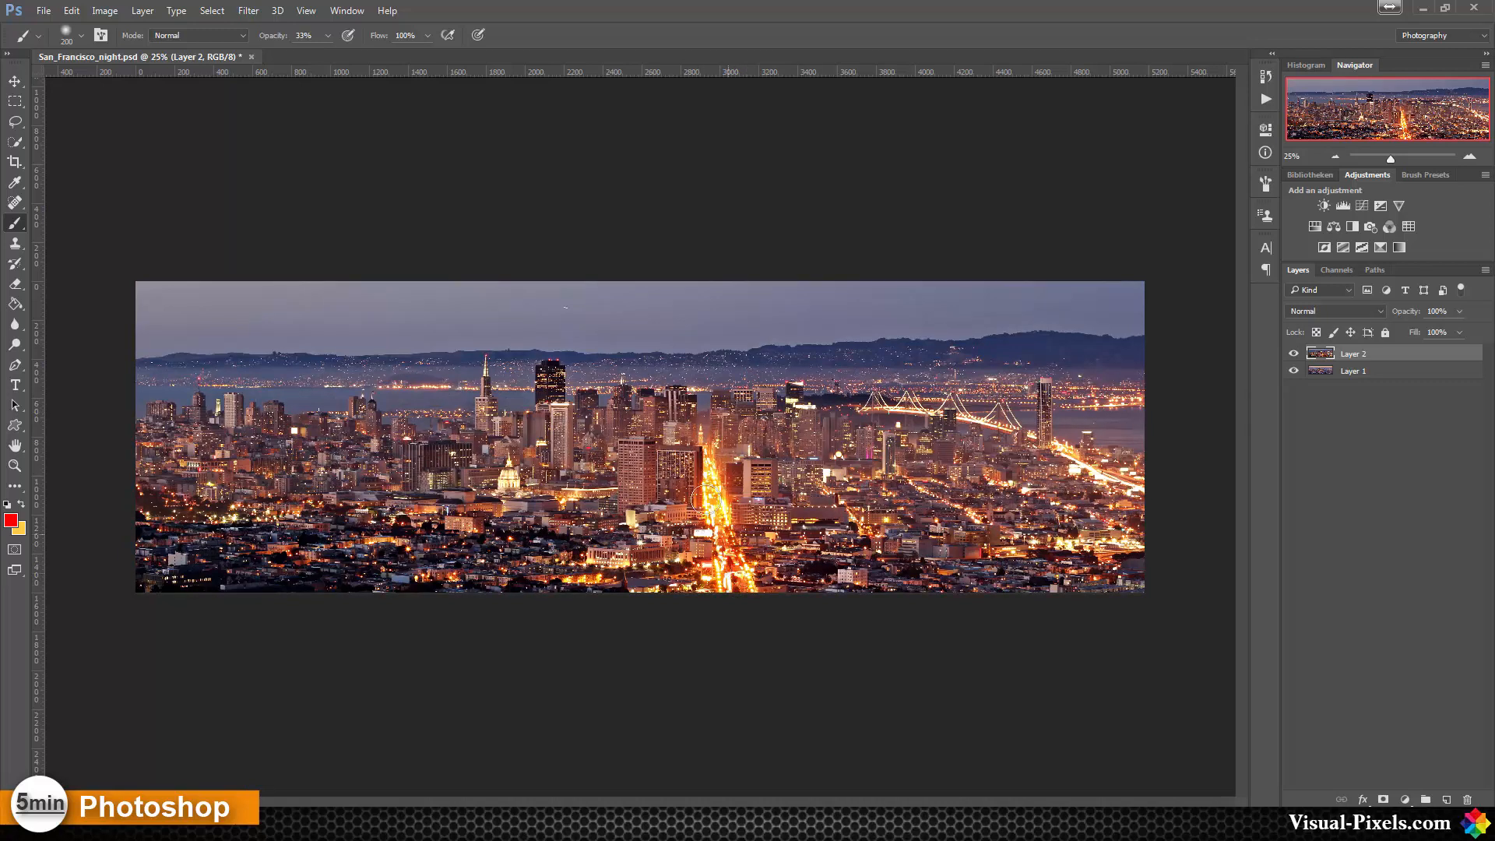
mouse_move(188, 571)
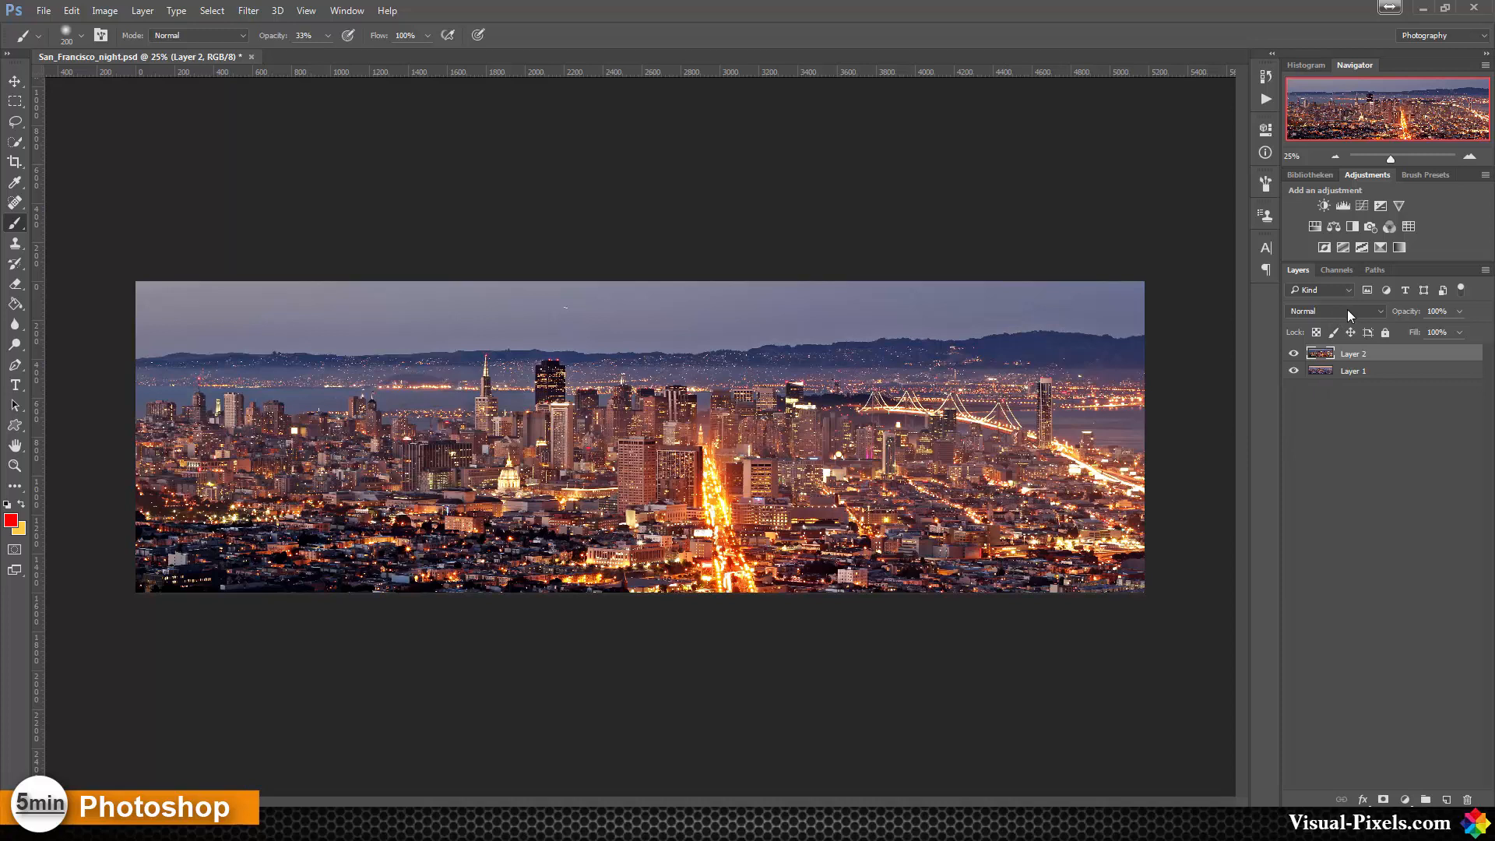
- Set the night layer's blend mode to Lighten so city lights merge with daytime buildings
left_click(1335, 309)
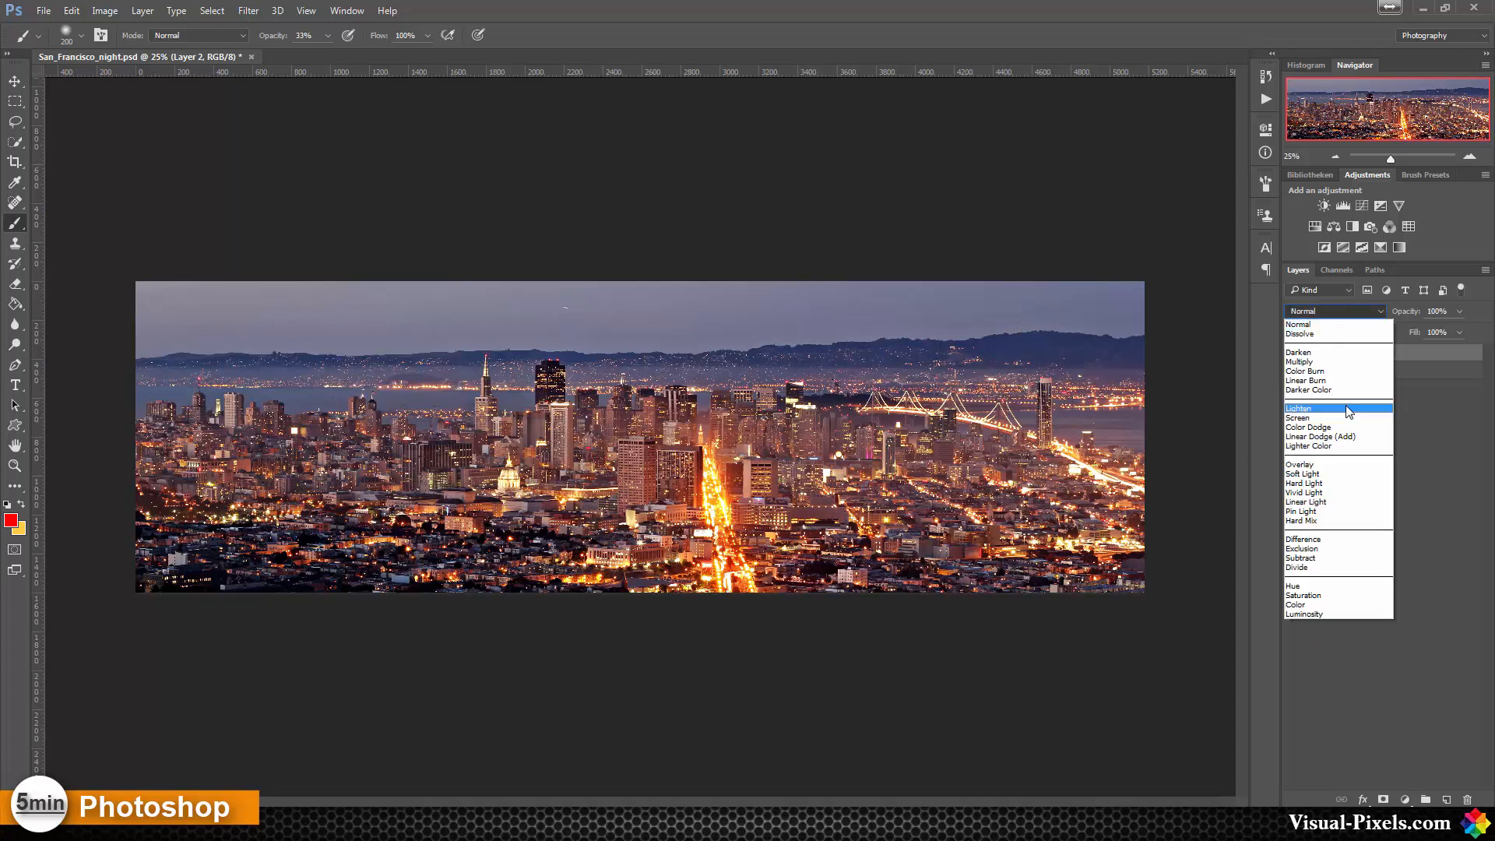
left_click(1298, 408)
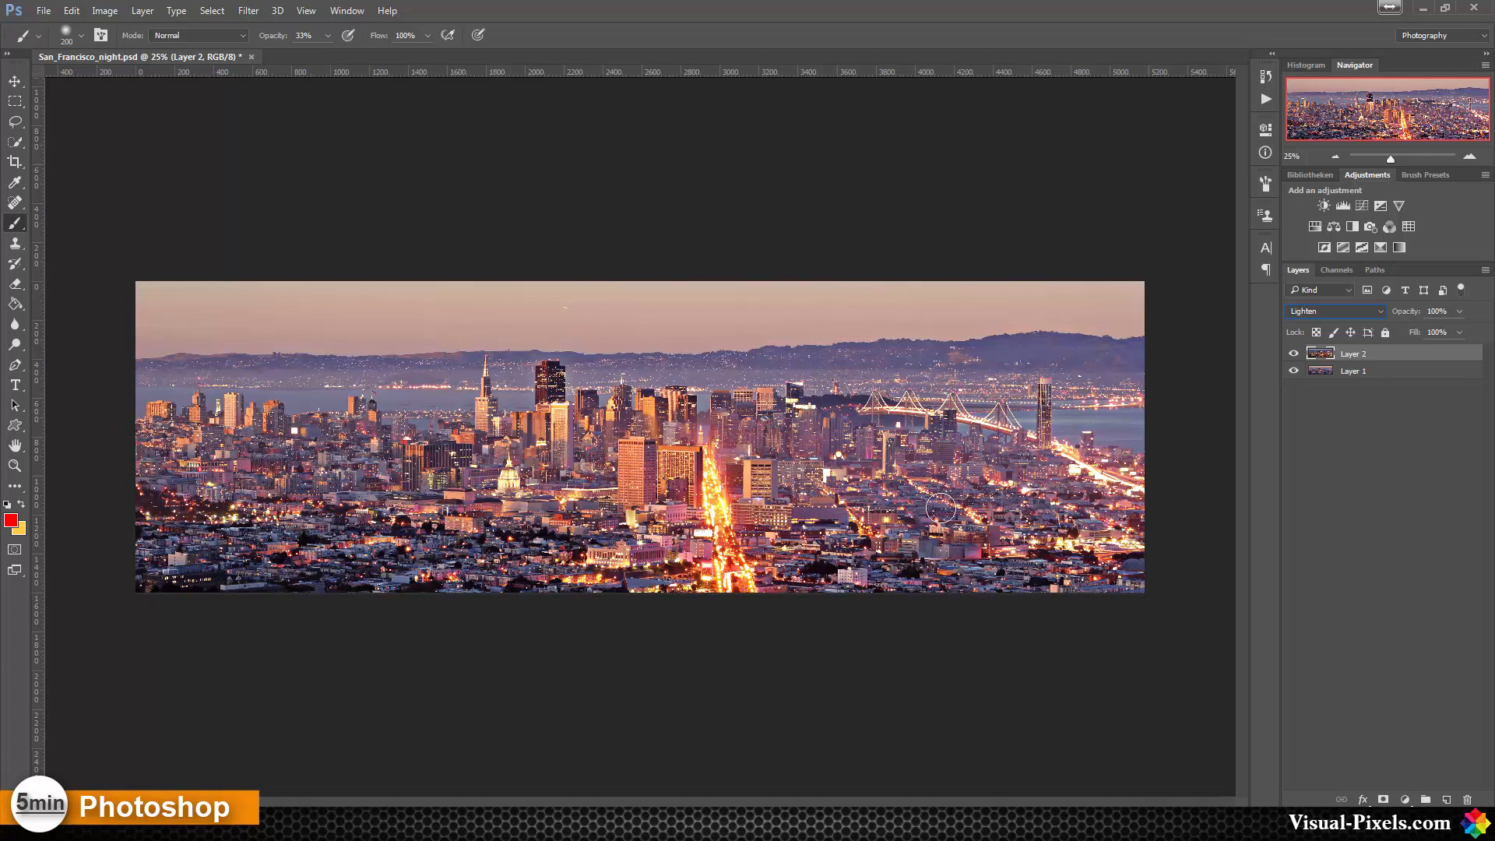
mouse_move(1311, 461)
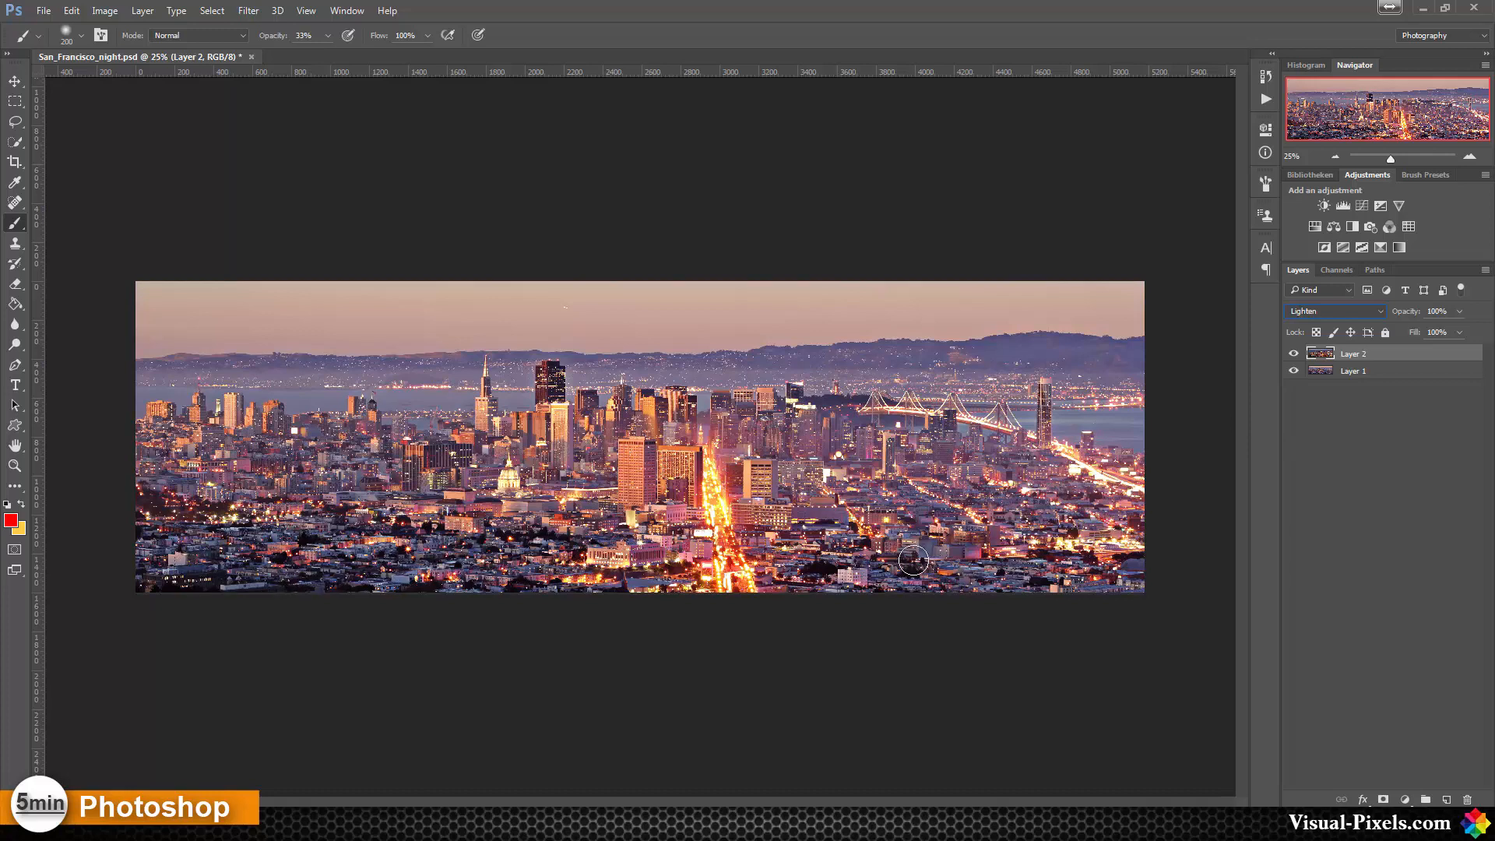
mouse_move(862, 493)
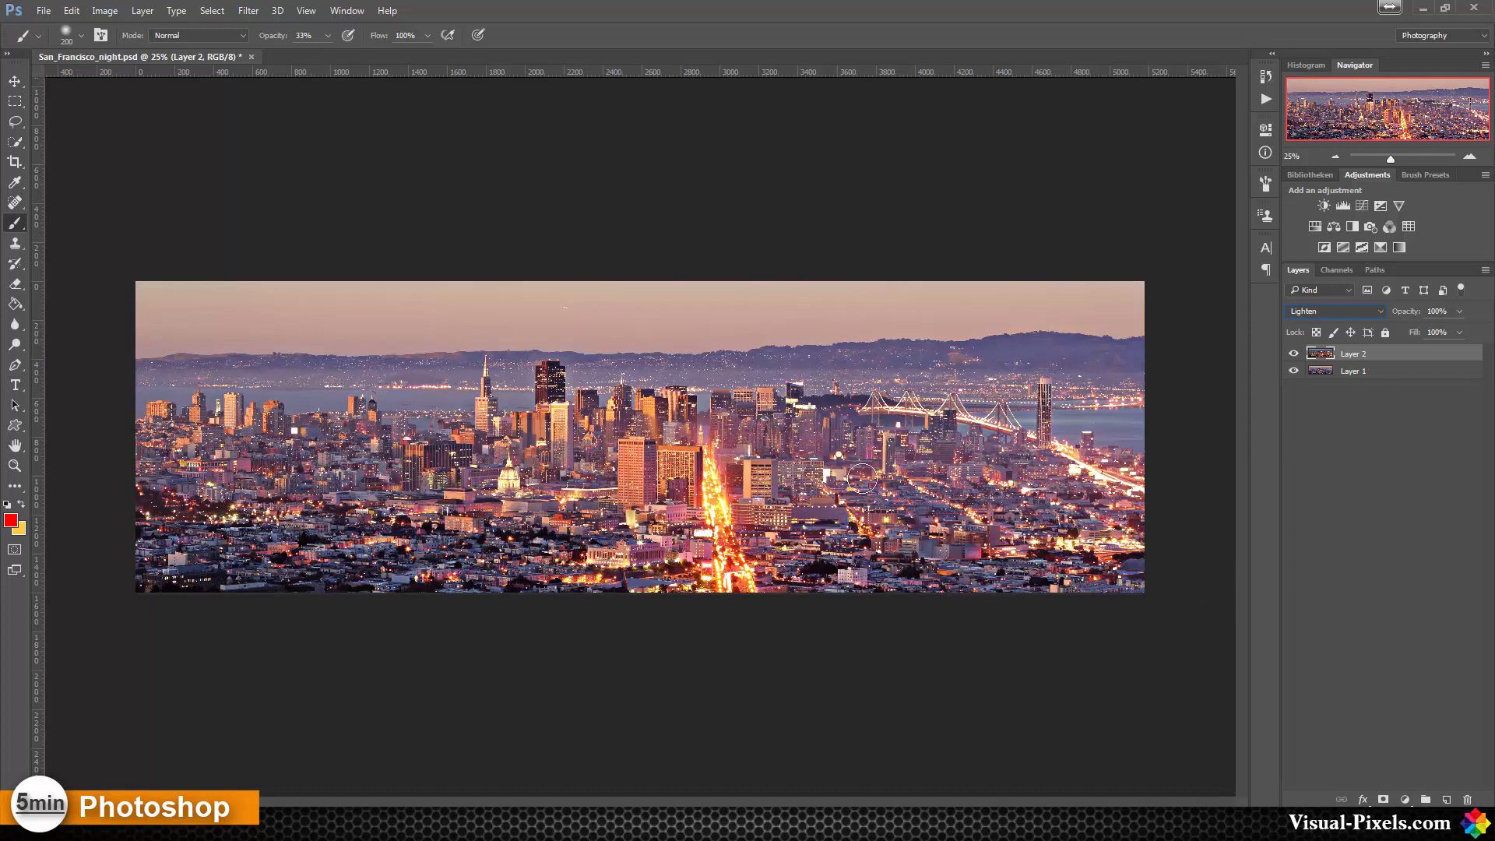
mouse_move(1118, 330)
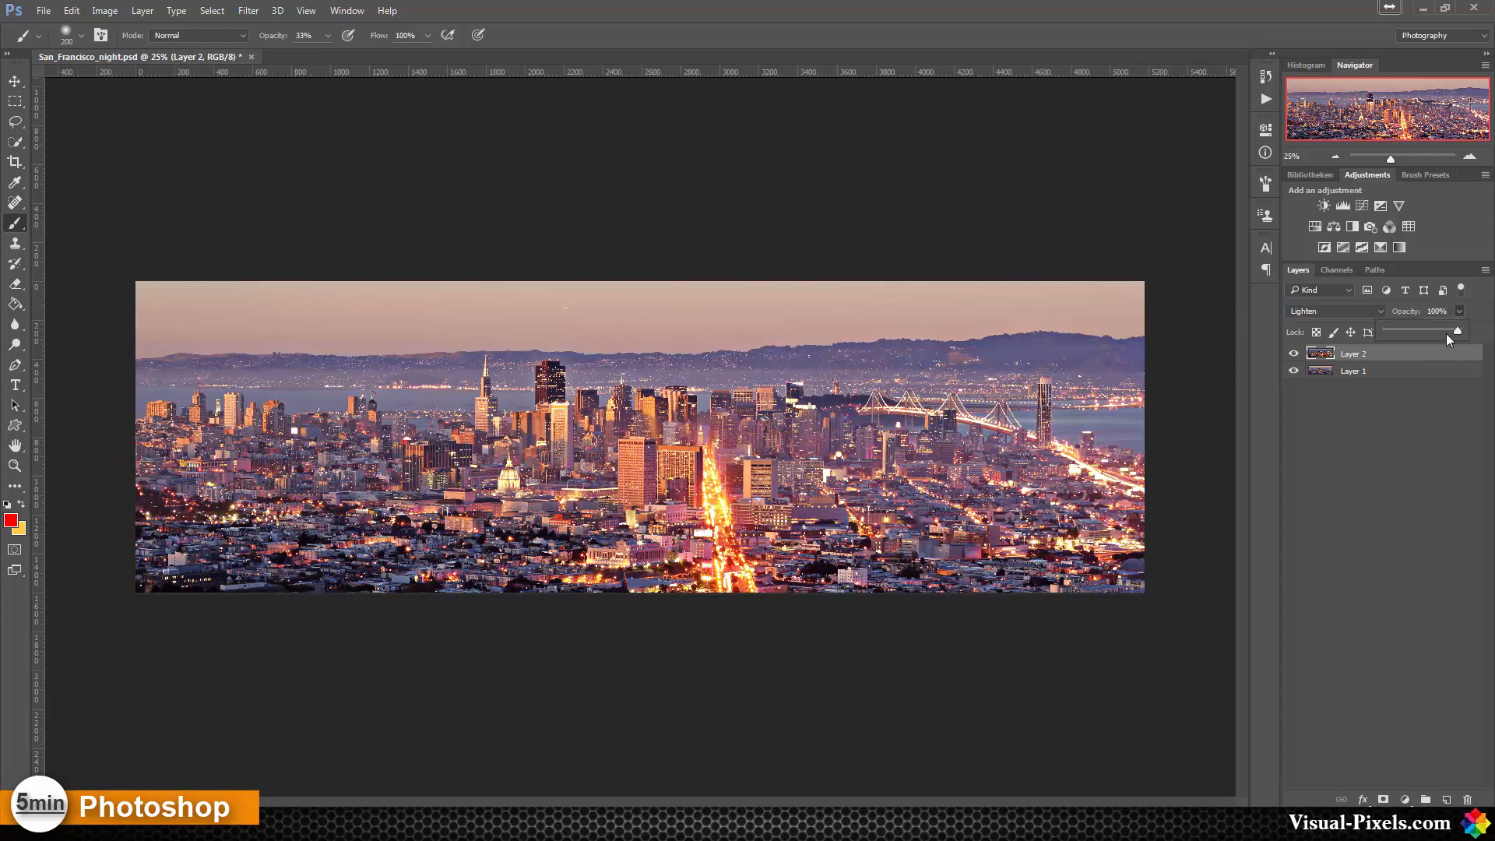
- Lower the night layer's opacity to about 84% to soften the city lights
left_click_drag(1456, 330, 1447, 333)
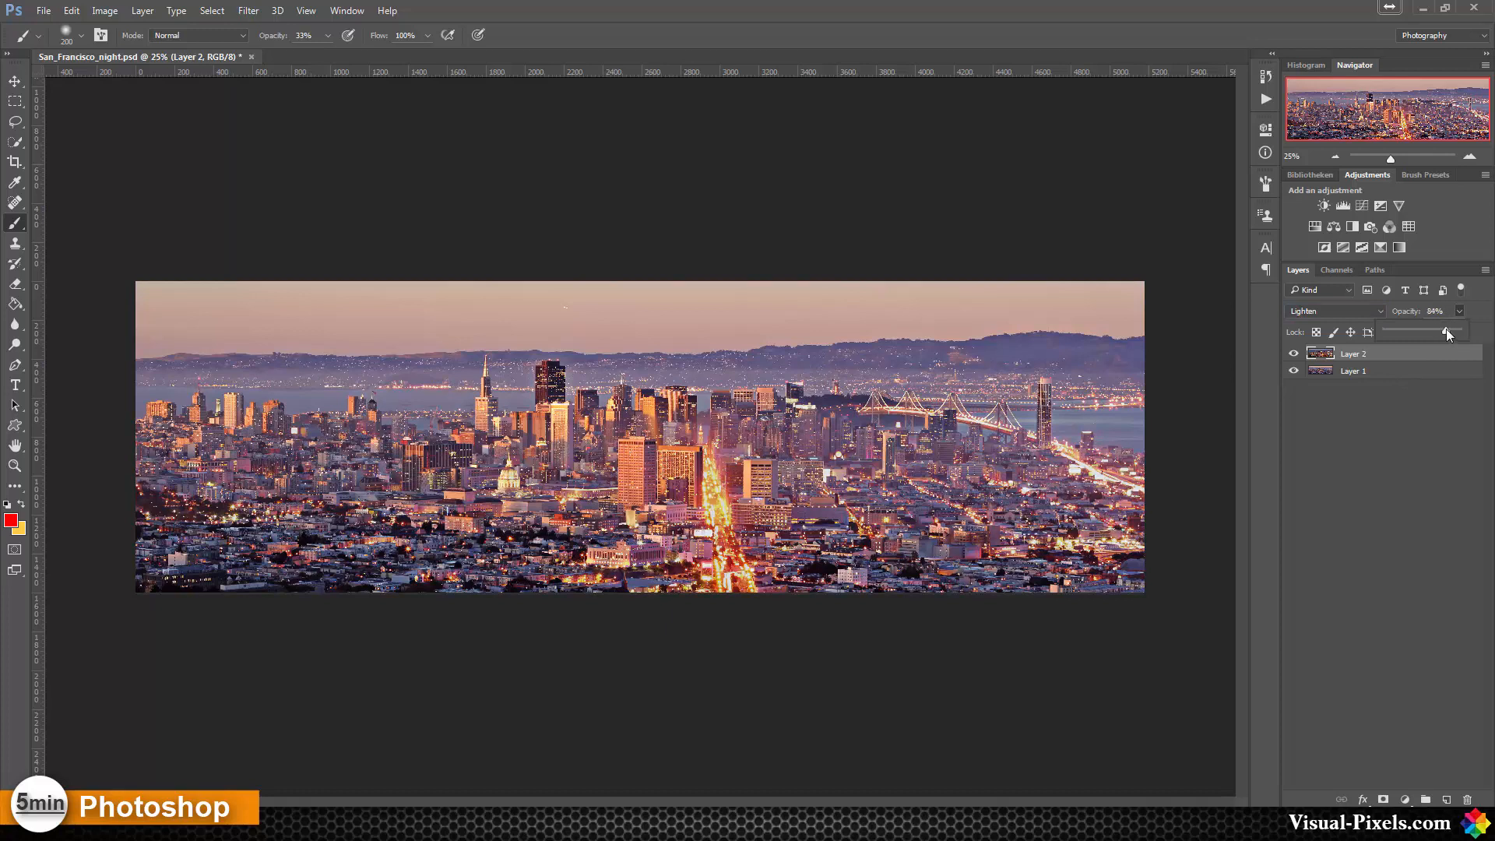
left_click_drag(1439, 331, 1445, 332)
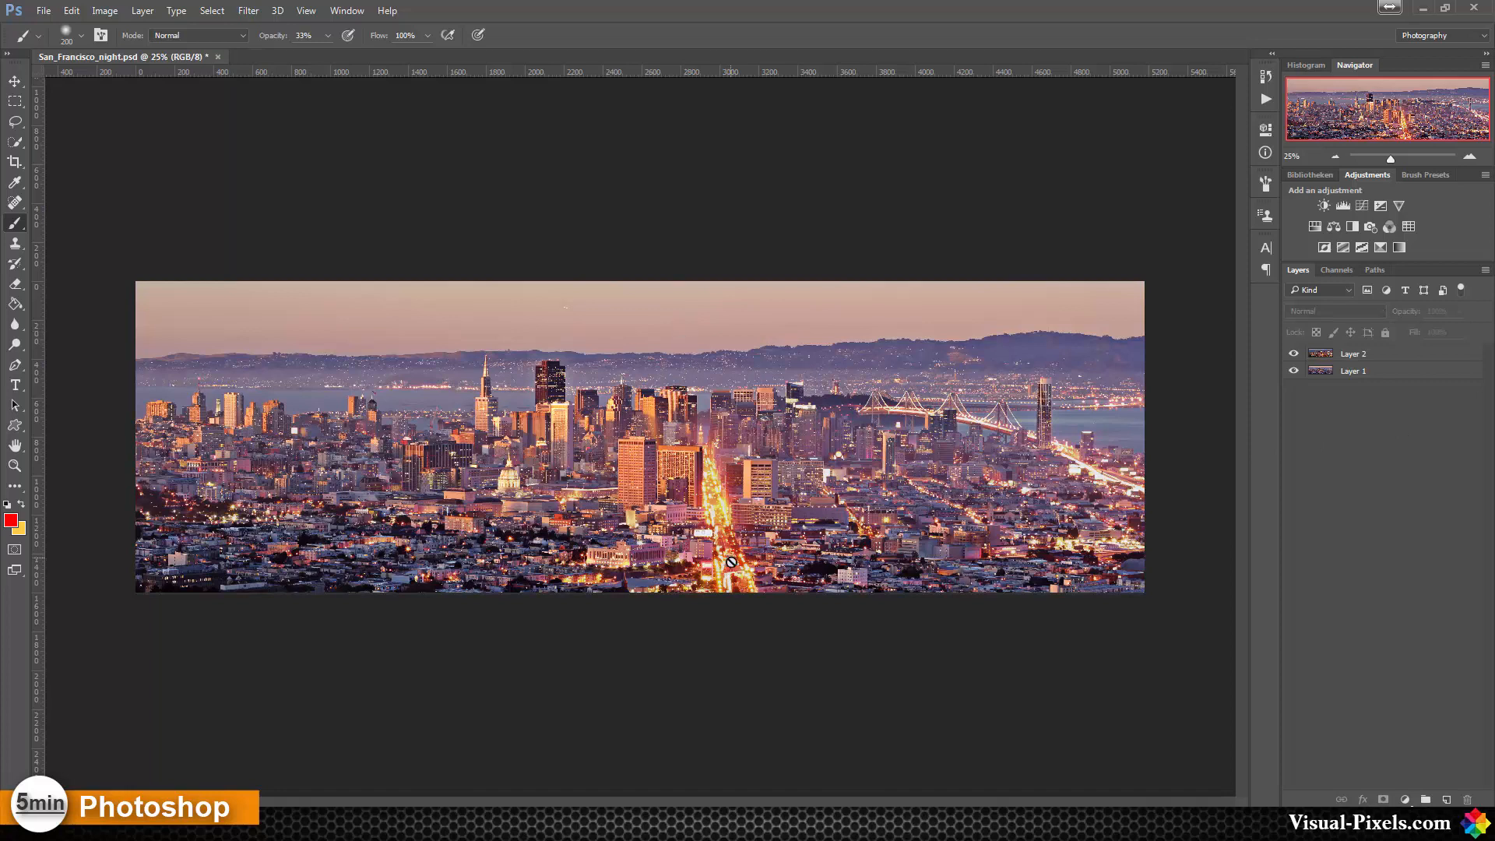
mouse_move(732, 573)
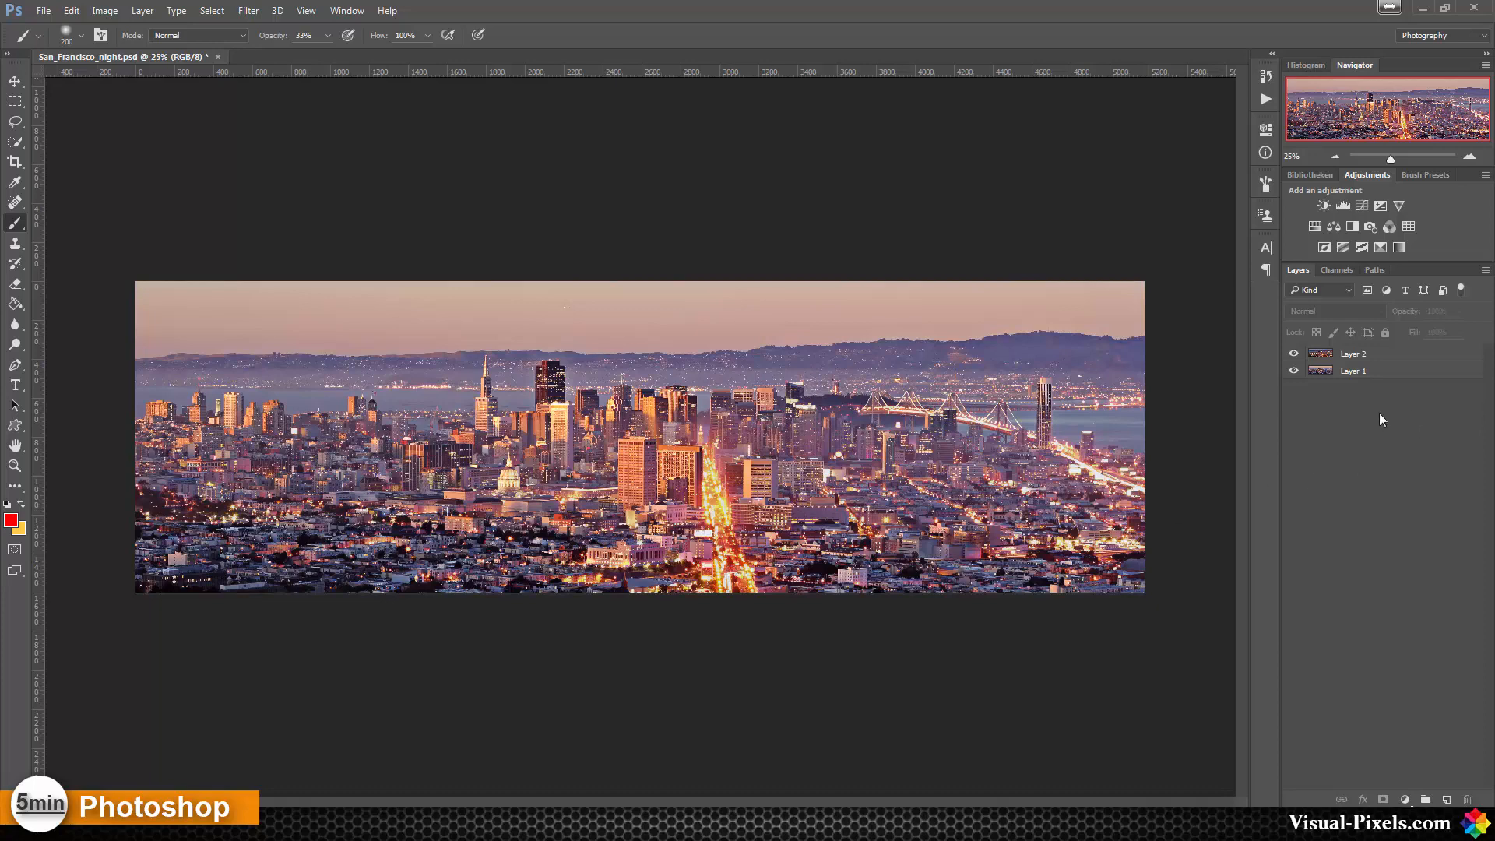
left_click(1292, 354)
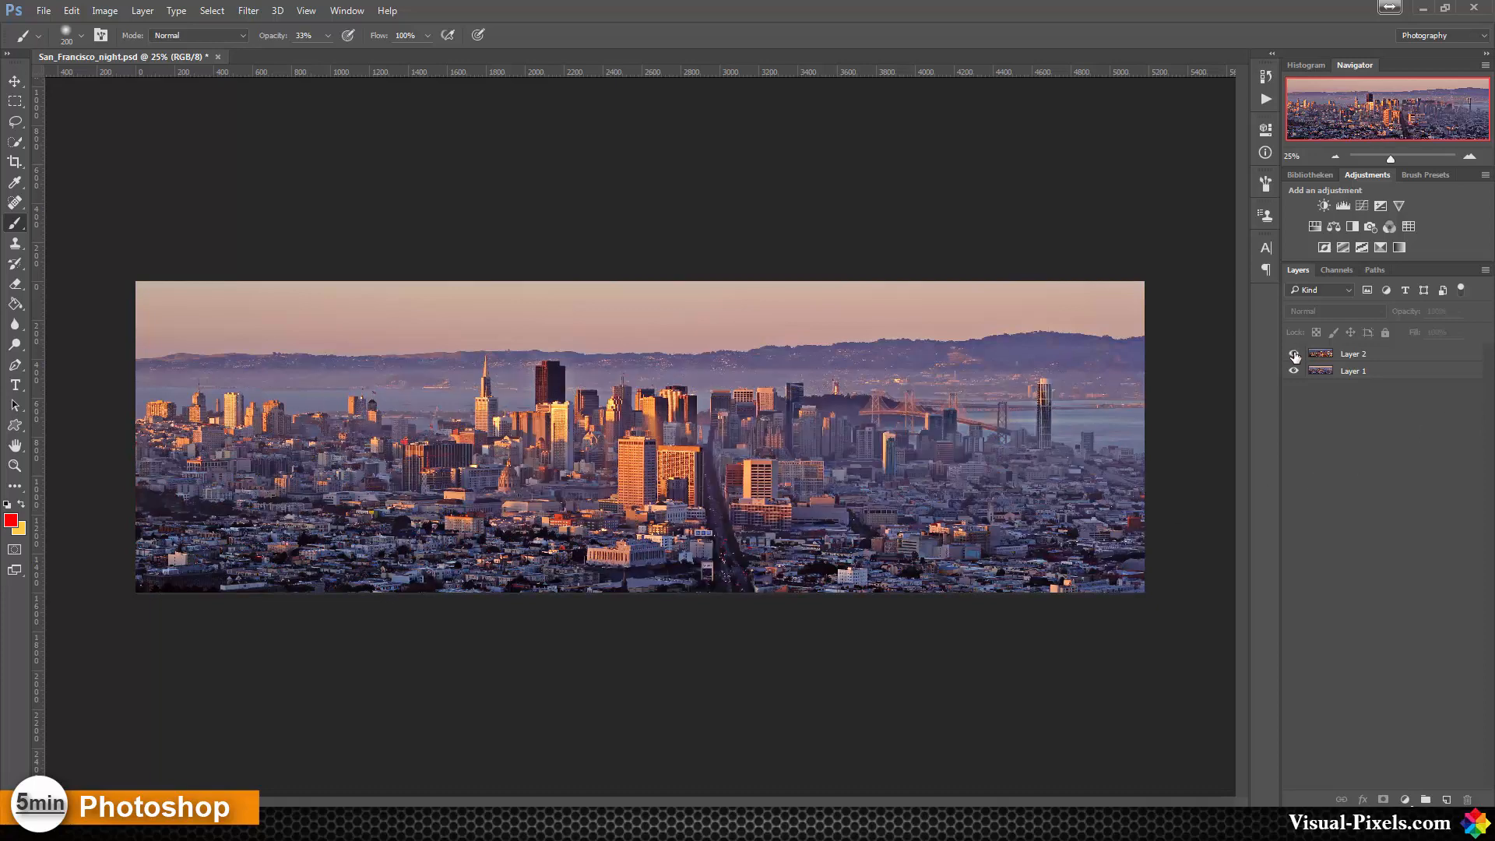
left_click(1294, 353)
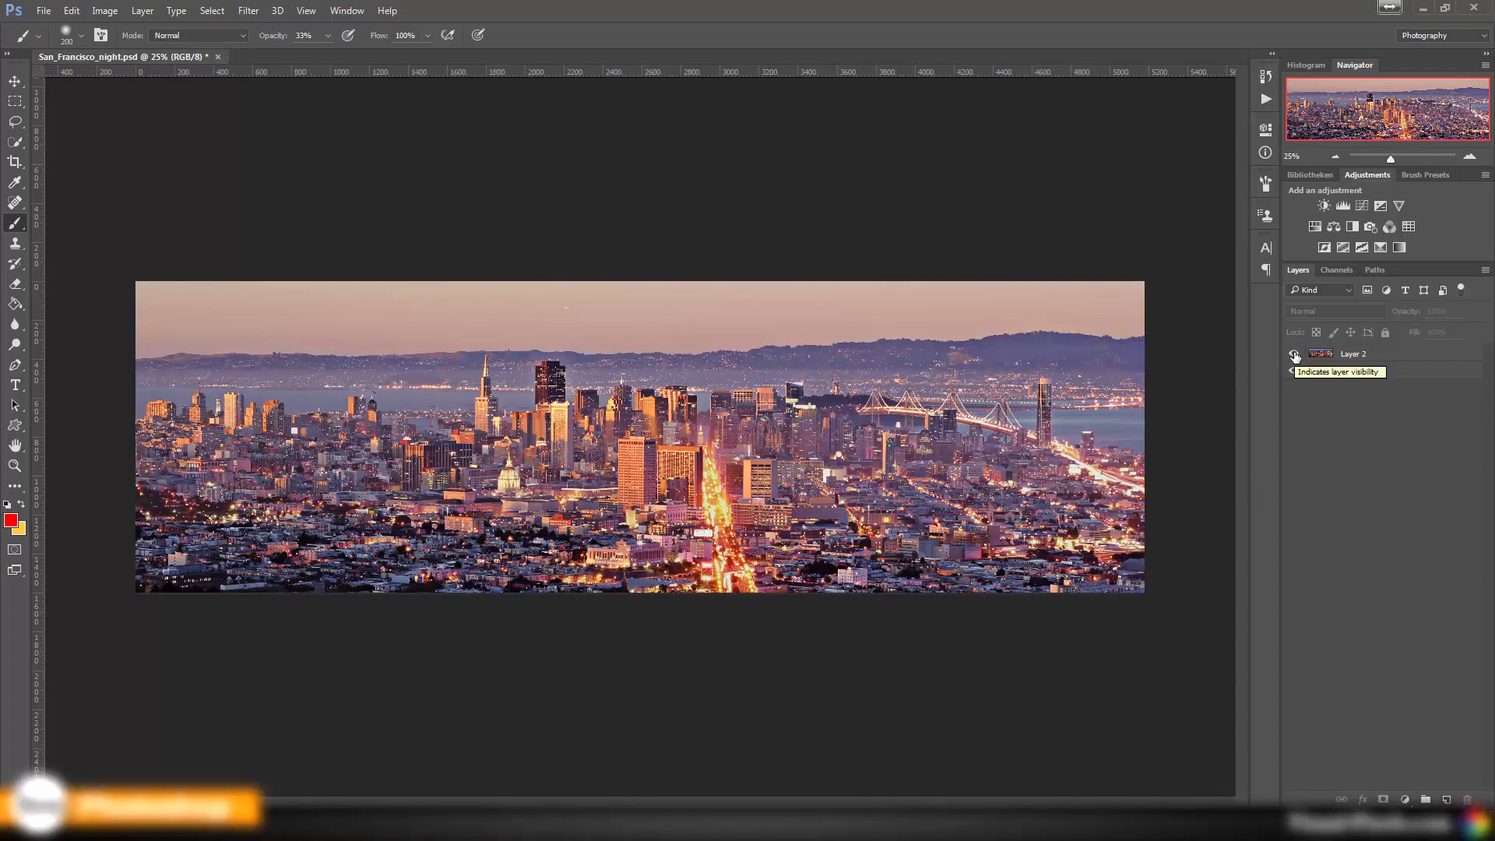